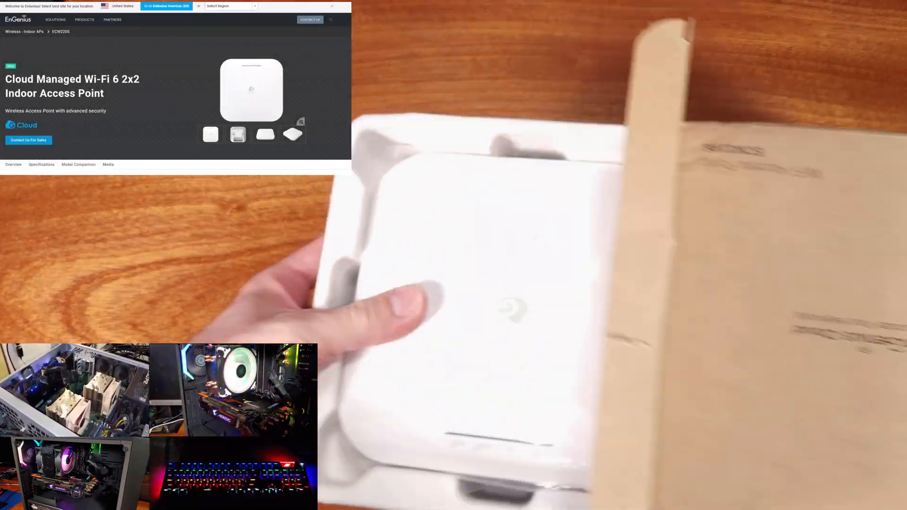
# - Scroll down the ECW220S product page toward the device's cloud registration status
pyautogui.scroll(-3)
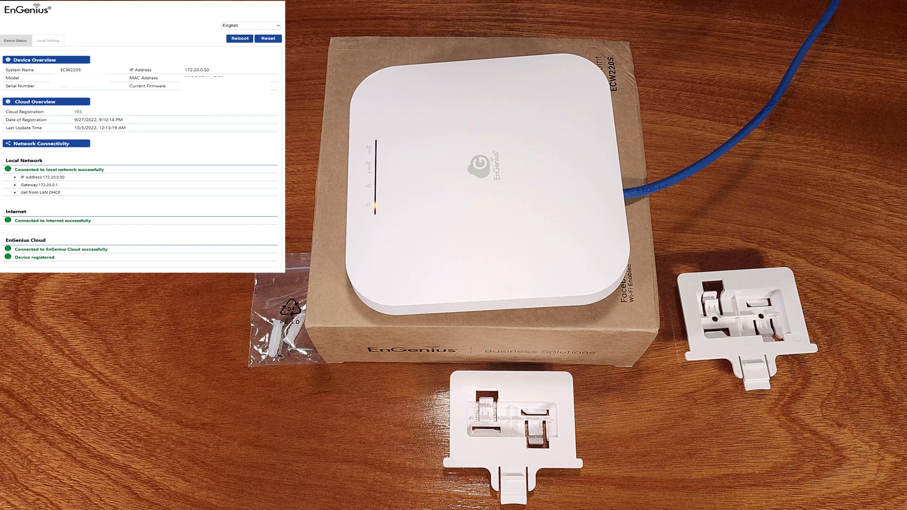
pyautogui.click(51, 40)
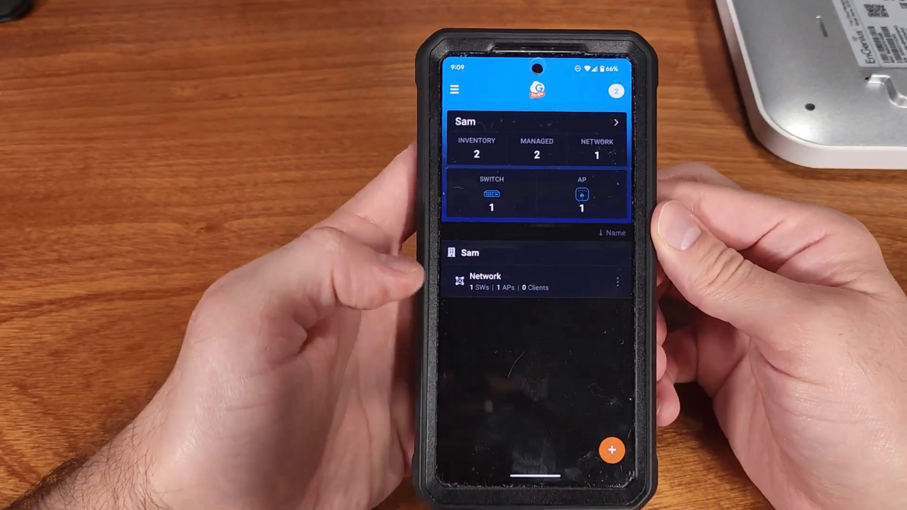
# - Add the ECW220S as a new device, assign it to the Network site, and finish setup
pyautogui.click(611, 451)
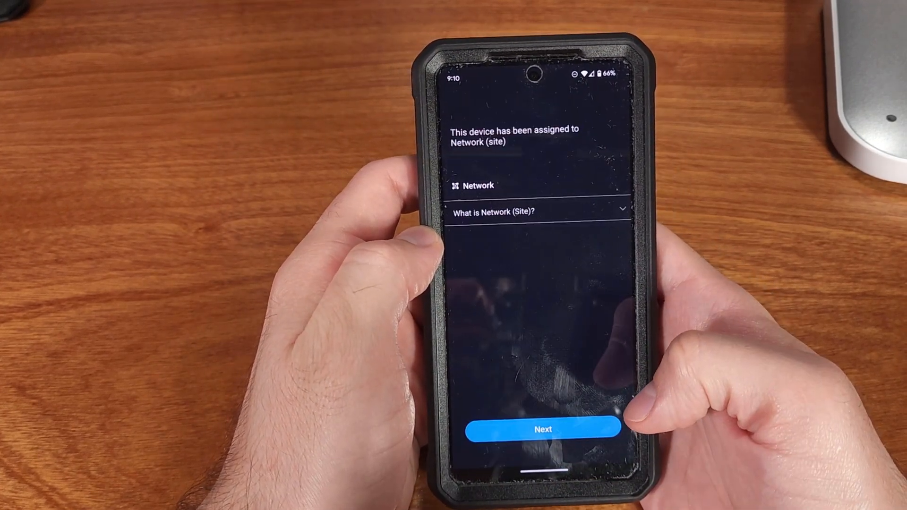
pyautogui.click(540, 212)
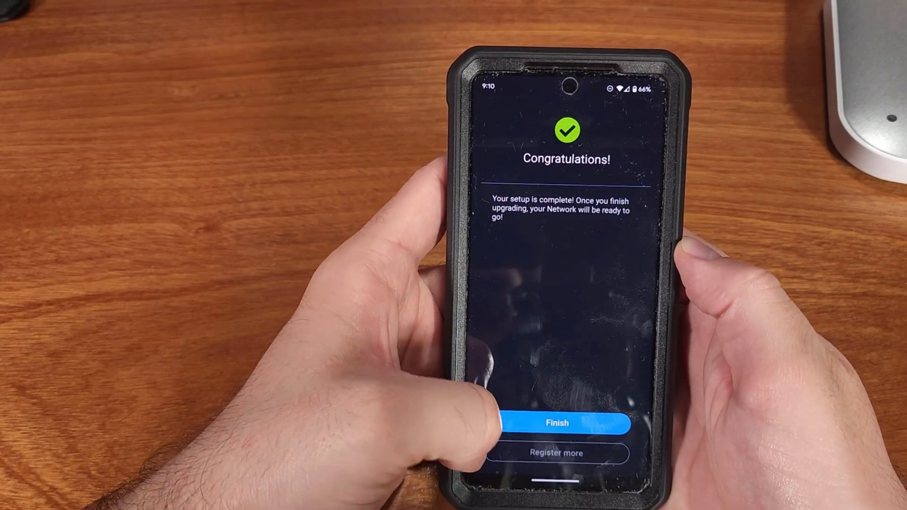
pyautogui.click(556, 423)
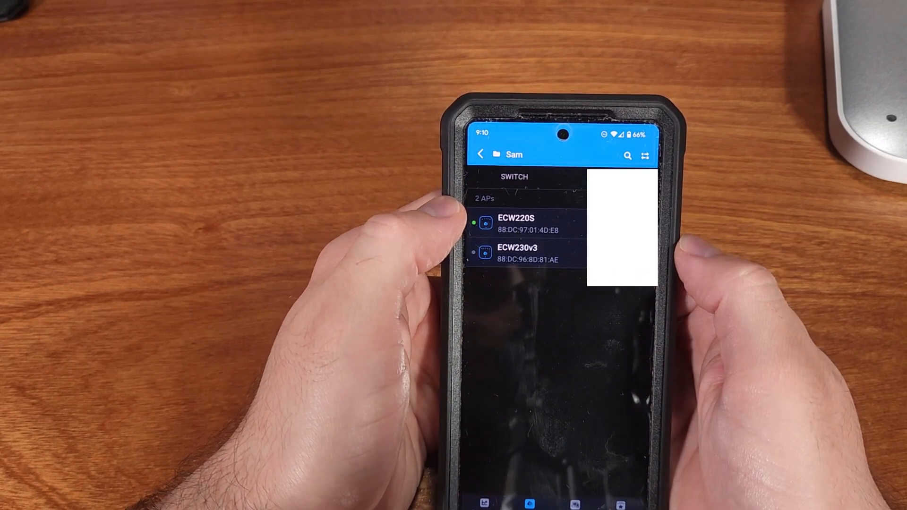
# - Open the ECW220S details and review its Wi-Fi settings and radio statistics
pyautogui.click(518, 223)
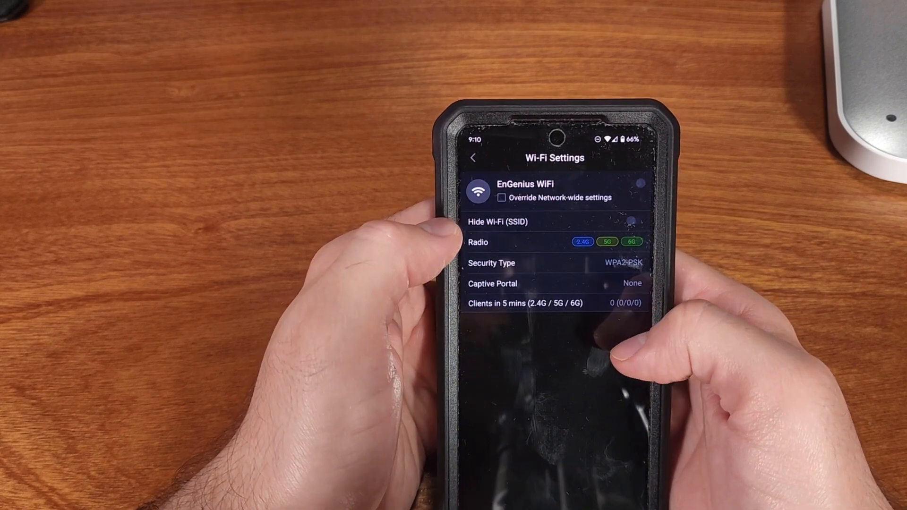
pyautogui.click(472, 157)
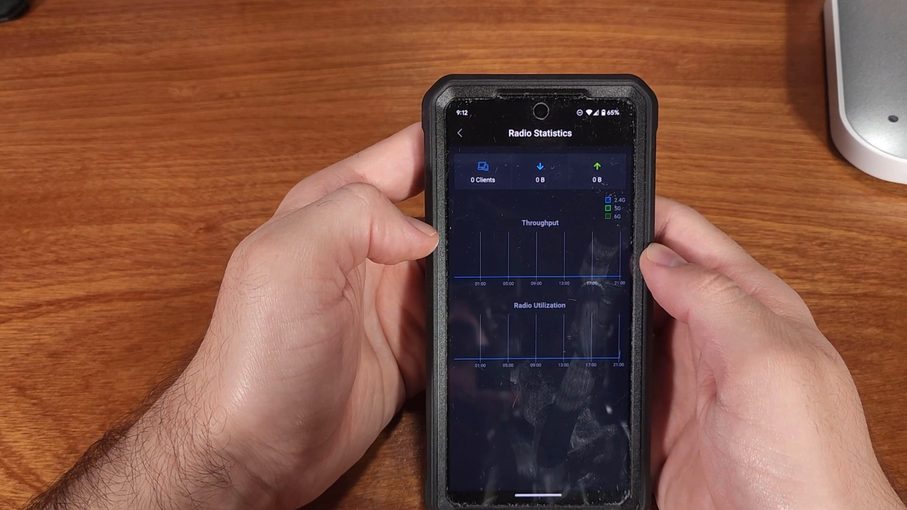
pyautogui.click(462, 131)
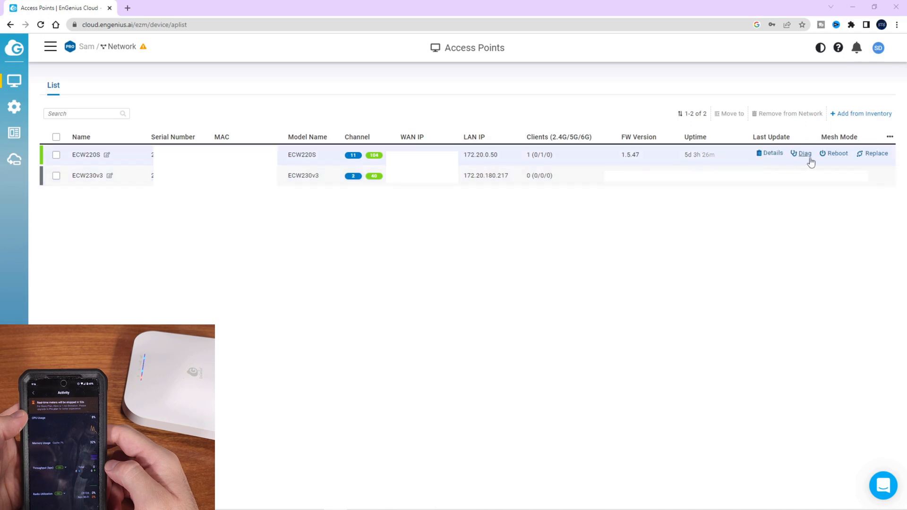
# - Open Diag for the ECW220S to show traceroute latency and 2.4G channel utilization
pyautogui.click(805, 153)
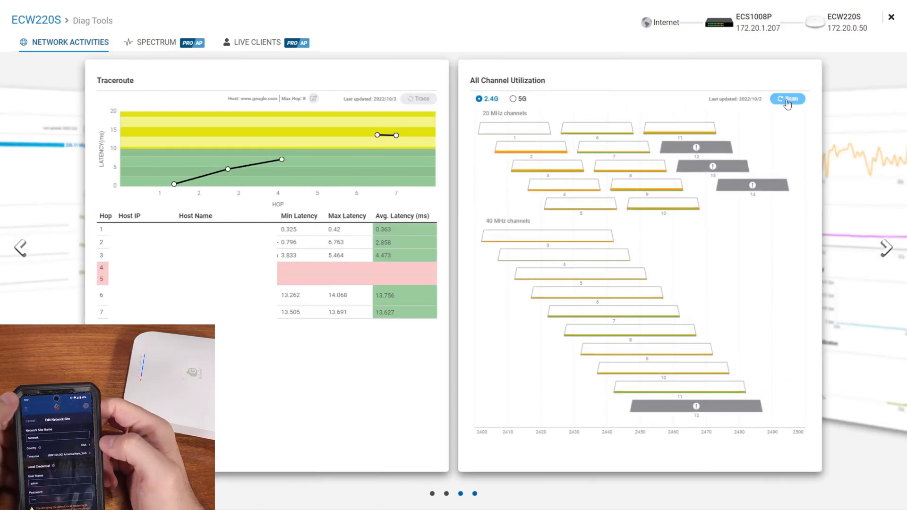
# - Rescan all channel utilization for the ECW220S, then close Diag Tools
pyautogui.click(787, 98)
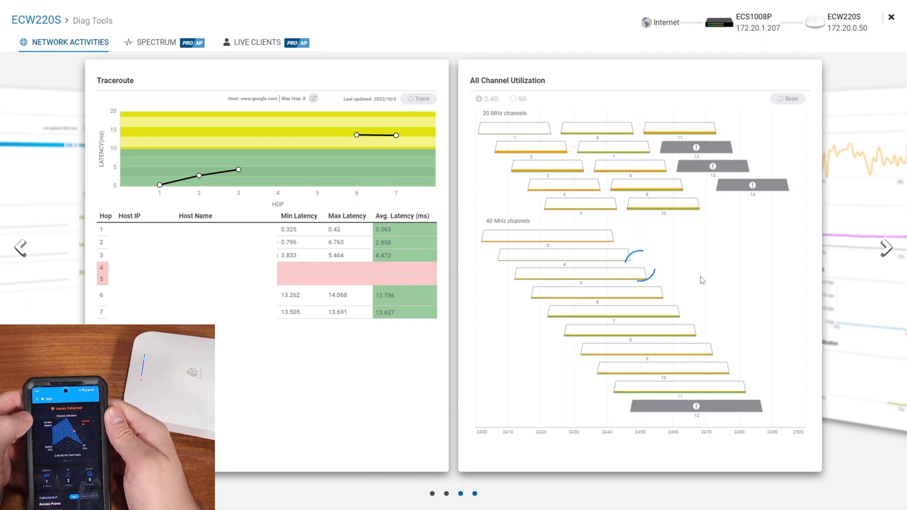
pyautogui.click(419, 98)
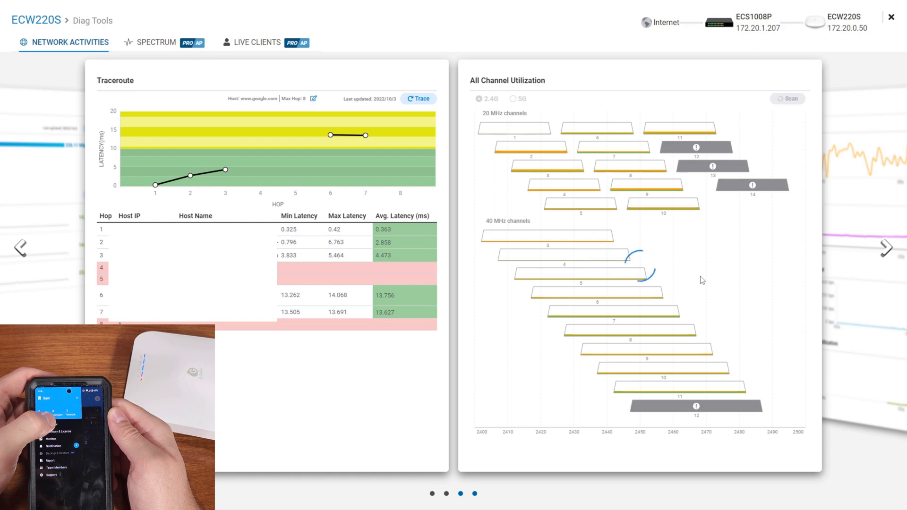
pyautogui.click(787, 99)
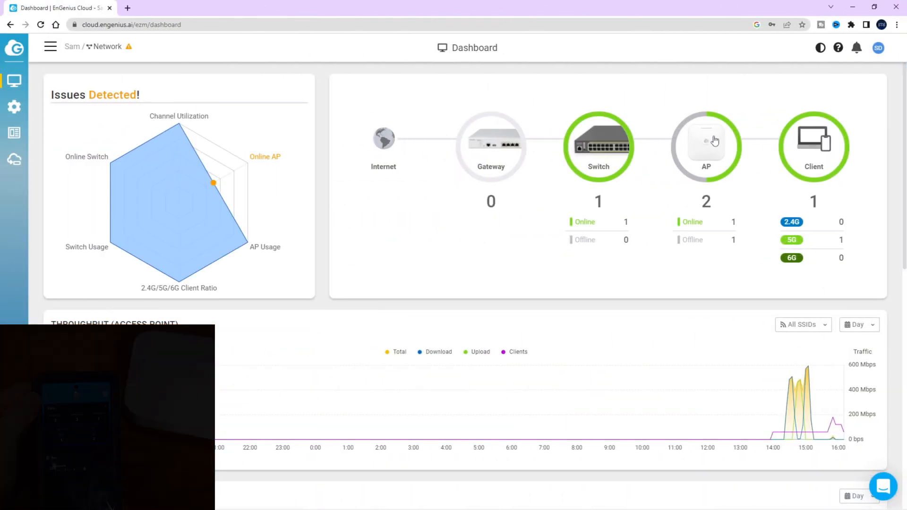
# - View the ECW220S in the AP list, then Radio Settings and the EnGenius Auth users page
pyautogui.click(706, 147)
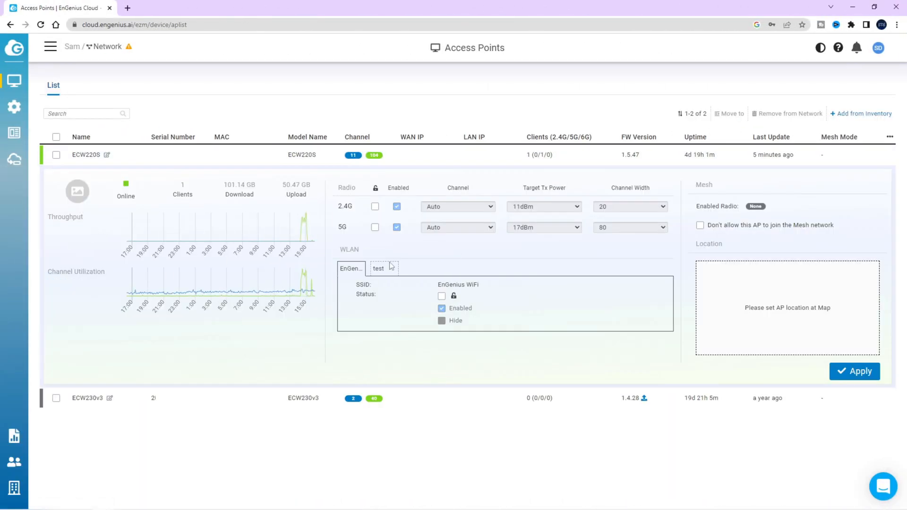
pyautogui.click(15, 81)
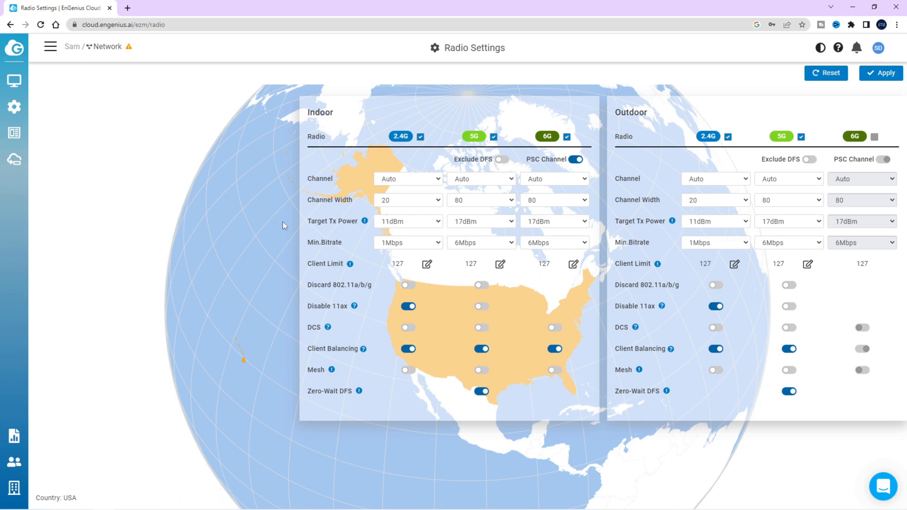
pyautogui.click(14, 107)
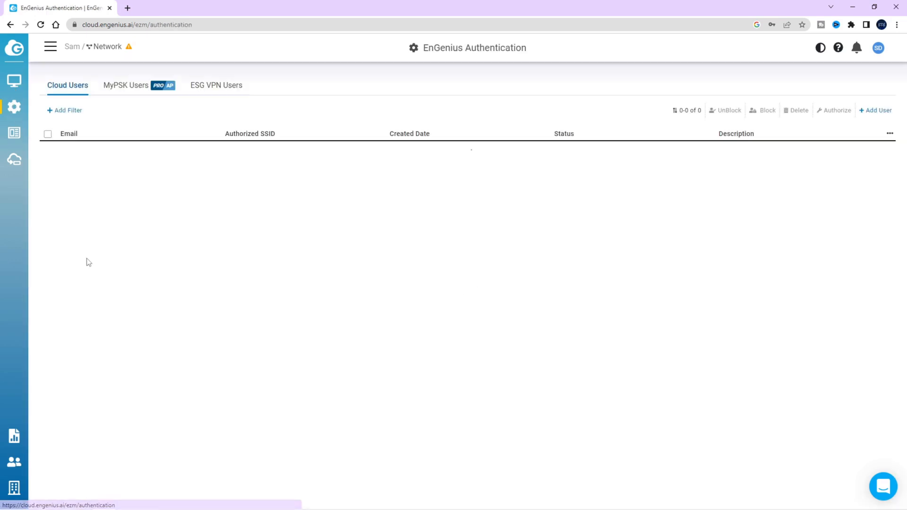
# - Browse General Settings, Event Log and EnSky, then open Organization Inventory & License
pyautogui.click(15, 107)
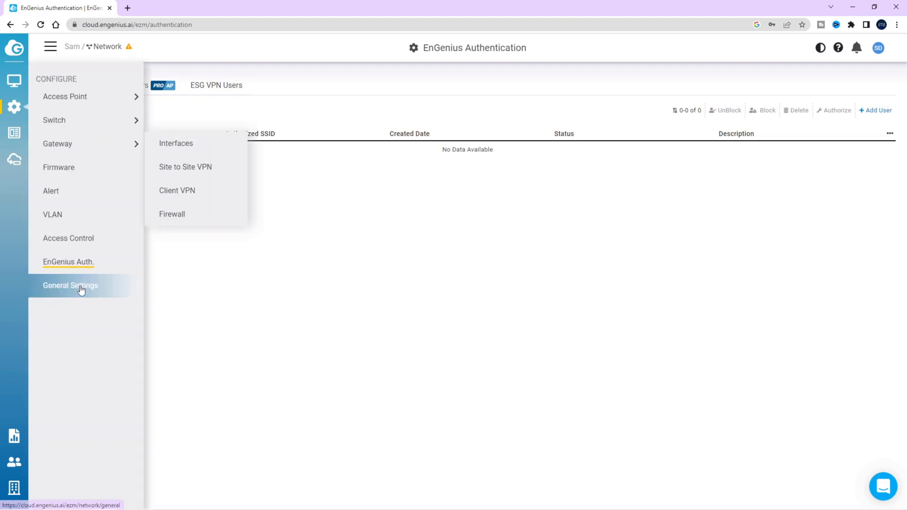
pyautogui.click(70, 286)
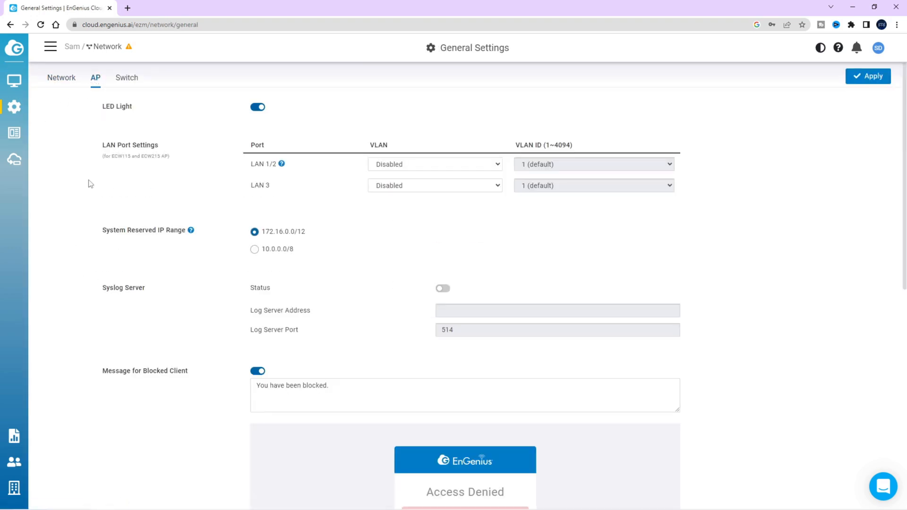
pyautogui.scroll(-3)
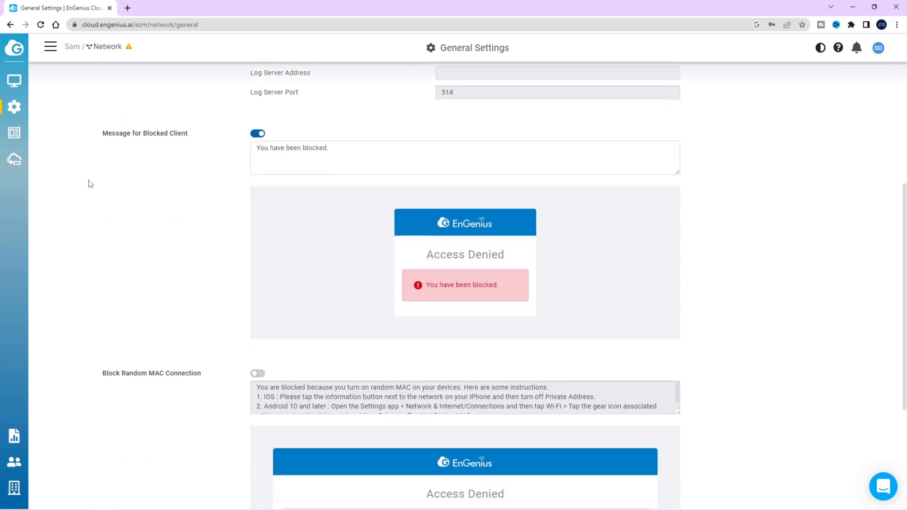
pyautogui.scroll(-3)
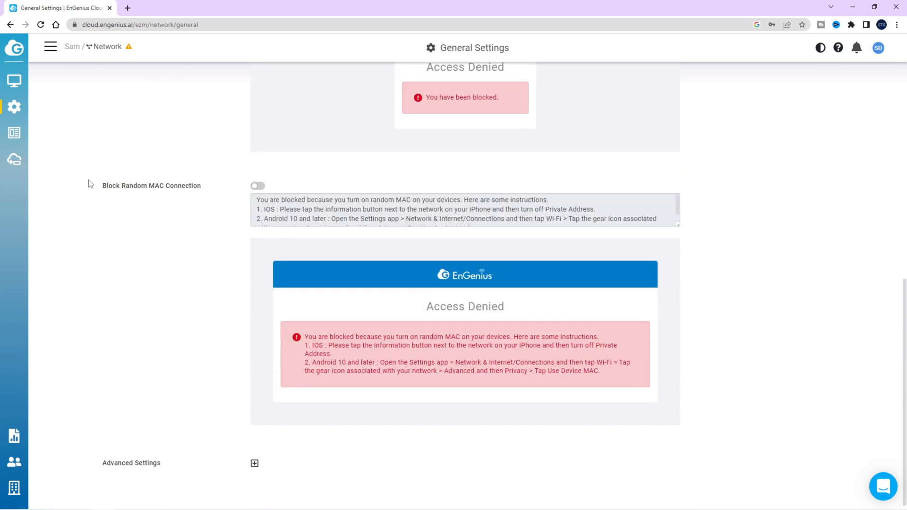
pyautogui.click(13, 137)
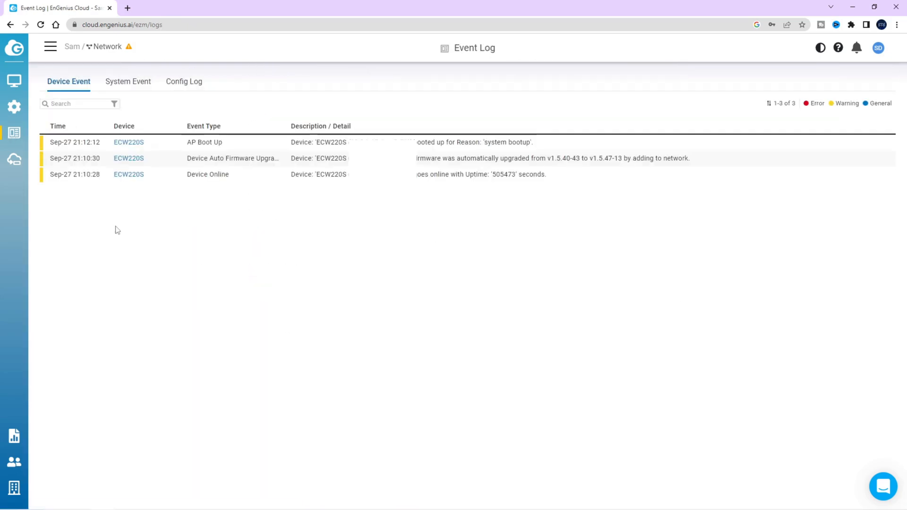
pyautogui.click(14, 158)
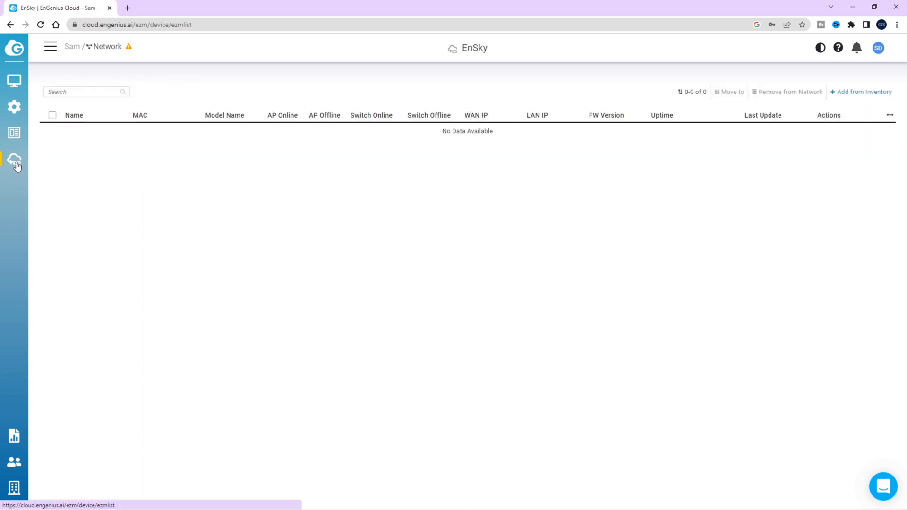
pyautogui.click(14, 494)
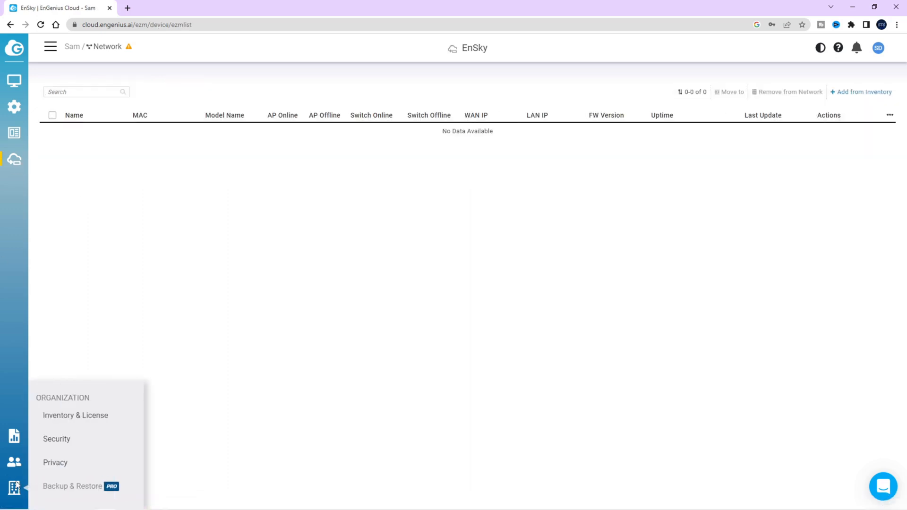
pyautogui.click(74, 416)
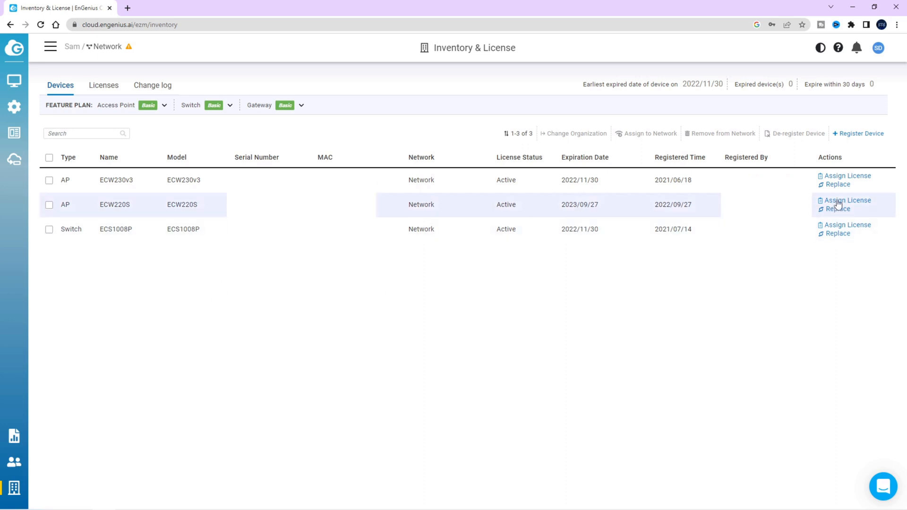
# - Change the Access Point feature plan to PRO in Licenses and confirm, then view Security settings
pyautogui.click(843, 200)
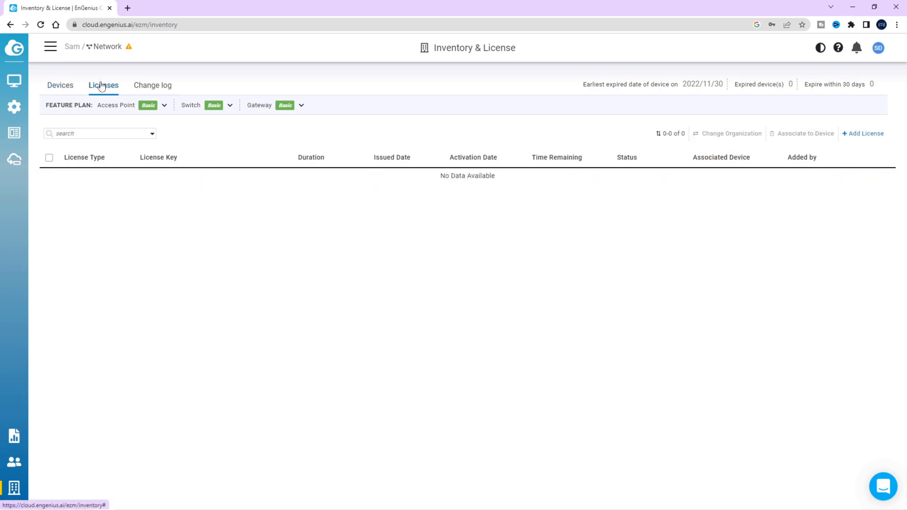
pyautogui.click(164, 105)
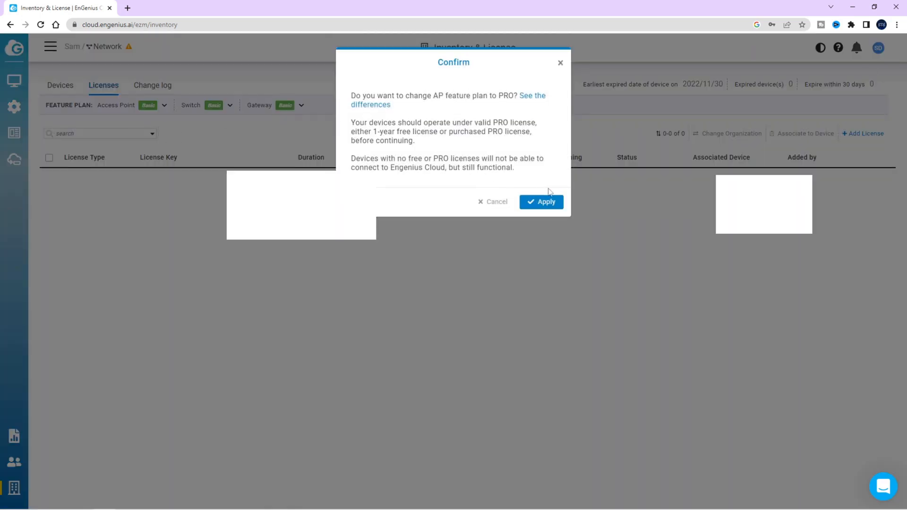
pyautogui.click(542, 202)
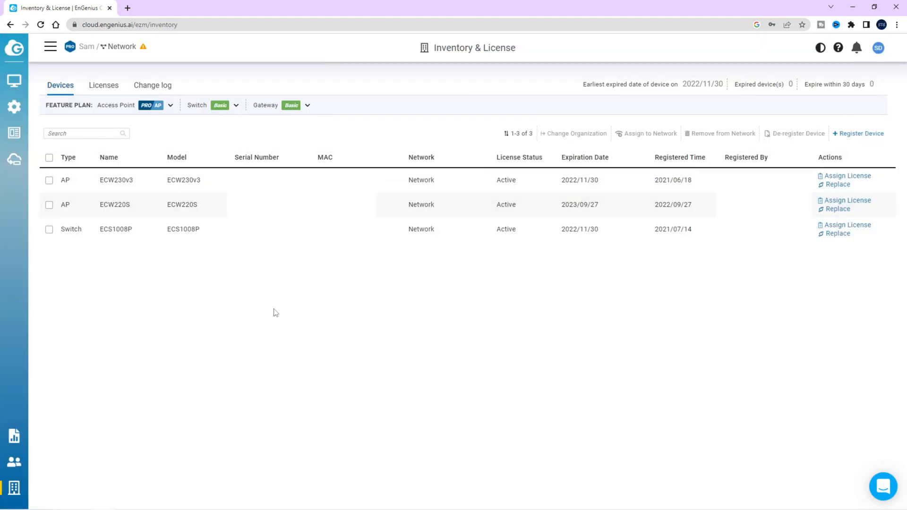
pyautogui.click(14, 132)
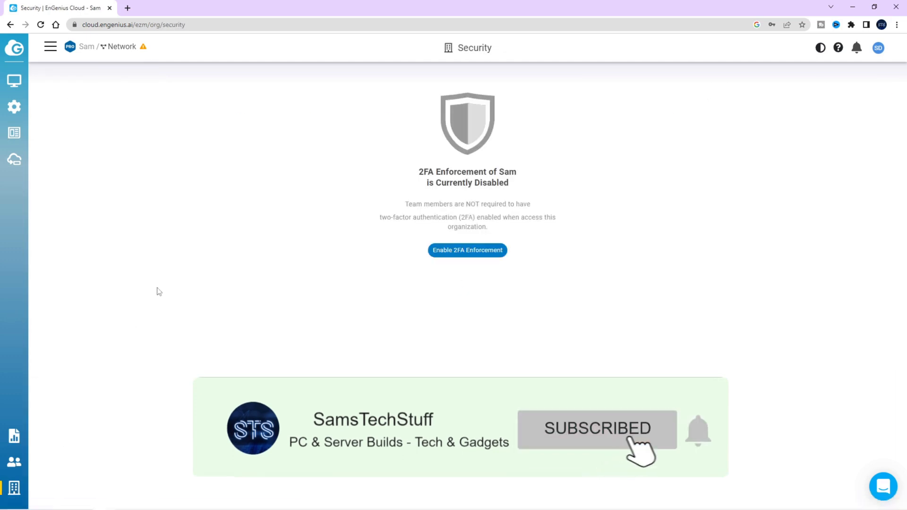
# - Return to the dashboard and scroll to the top APs, clients, SSIDs and applications statistics
pyautogui.click(14, 82)
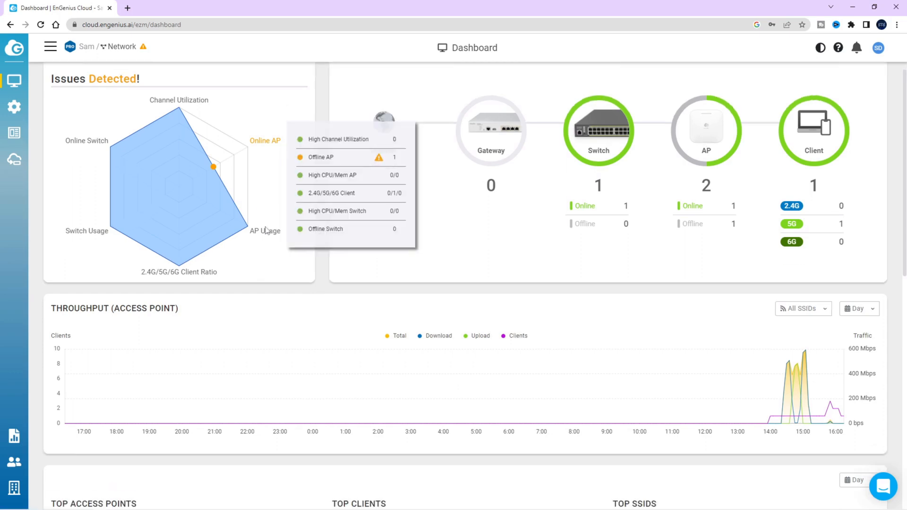
pyautogui.scroll(-3)
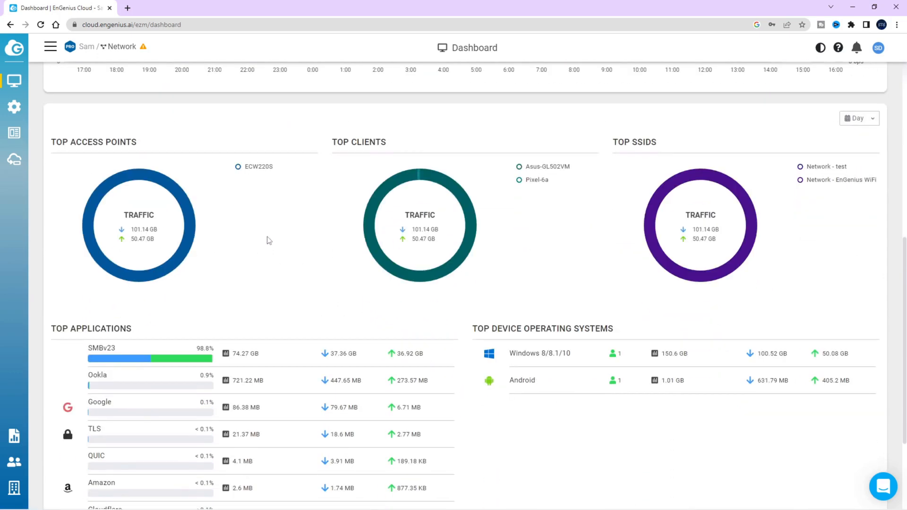
pyautogui.scroll(-3)
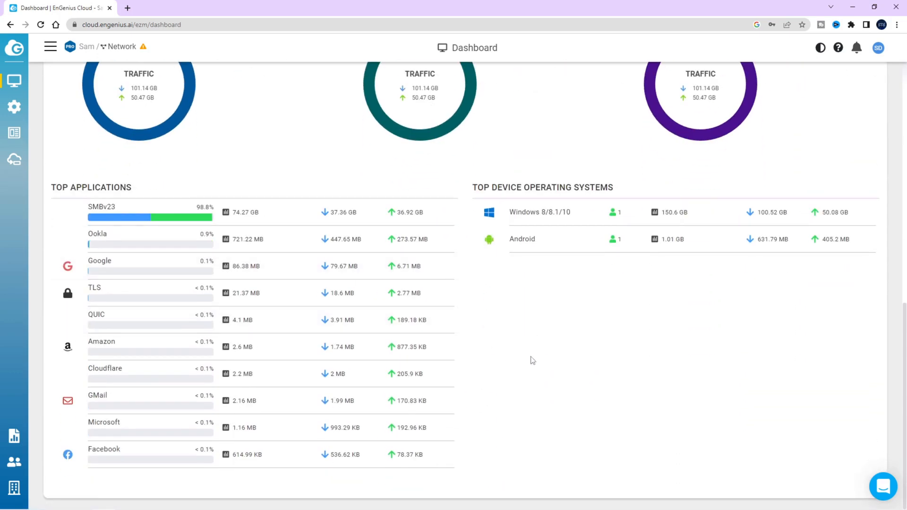